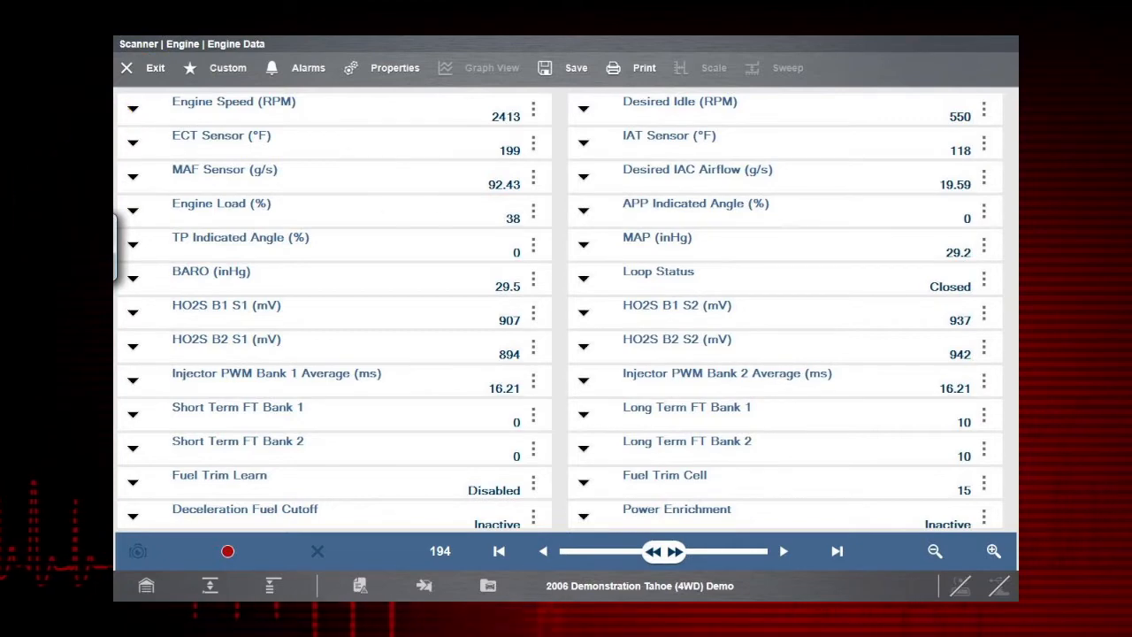
- Display the Engine Speed (RPM) PID as a live graph atop the engine data list
click(131, 108)
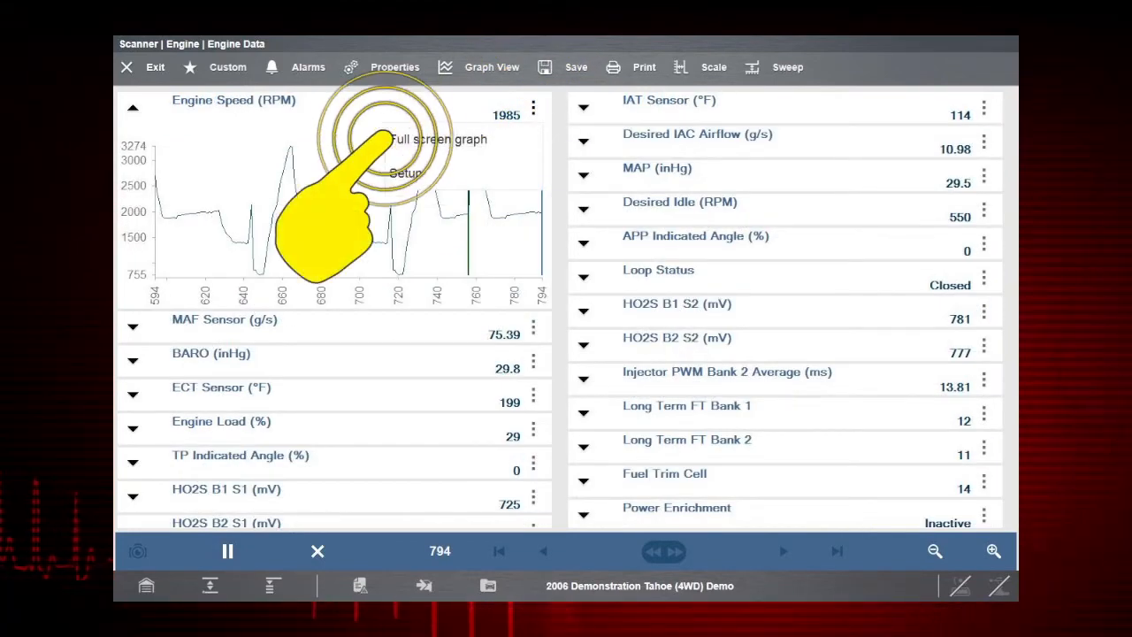
click(439, 138)
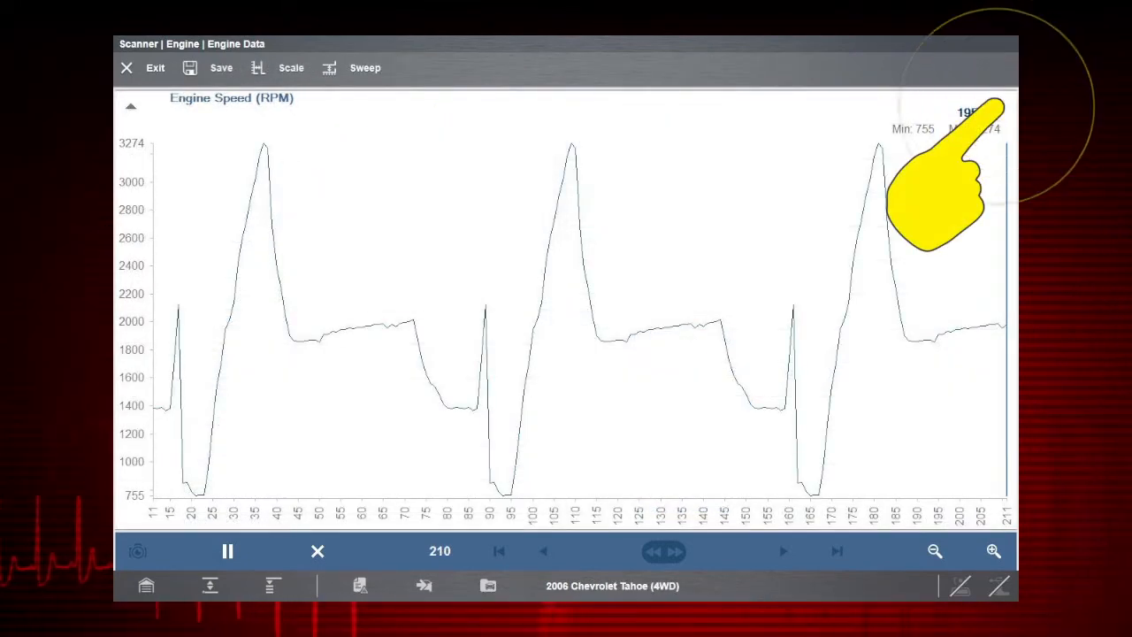
click(998, 106)
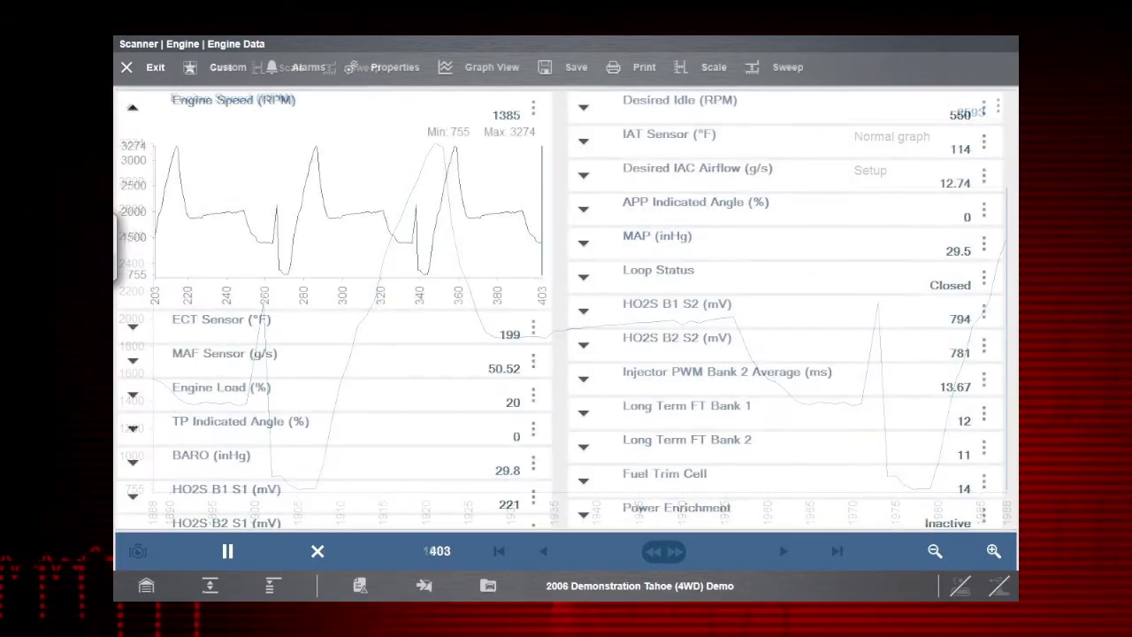
click(394, 67)
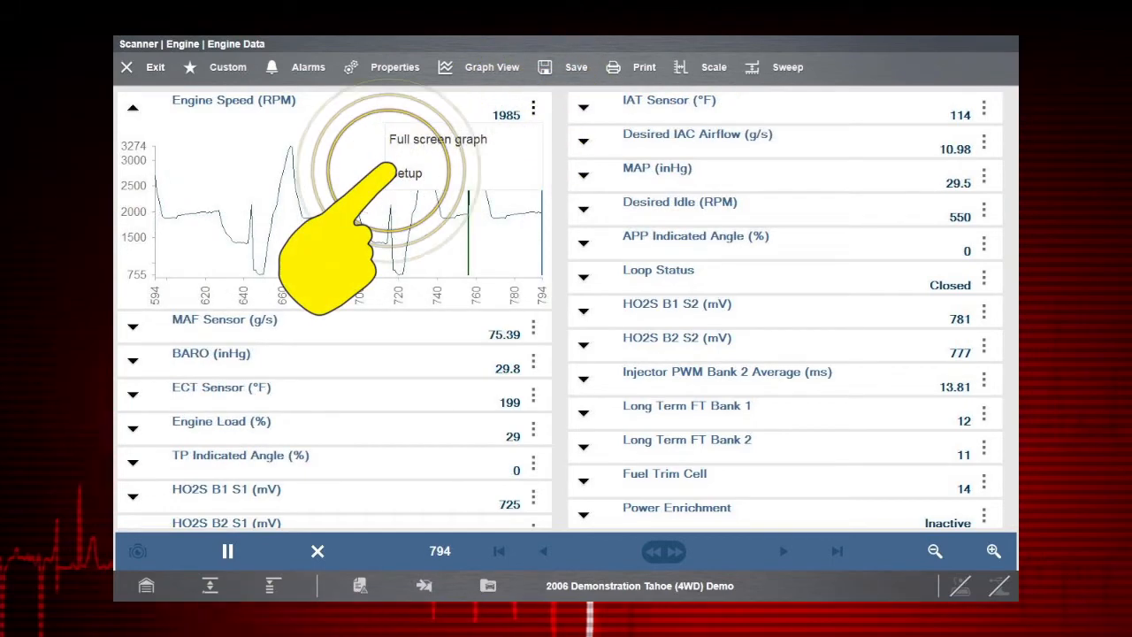
- Enable an Engine Speed trigger with Min 0 and Max 3100 RPM and save it
click(406, 174)
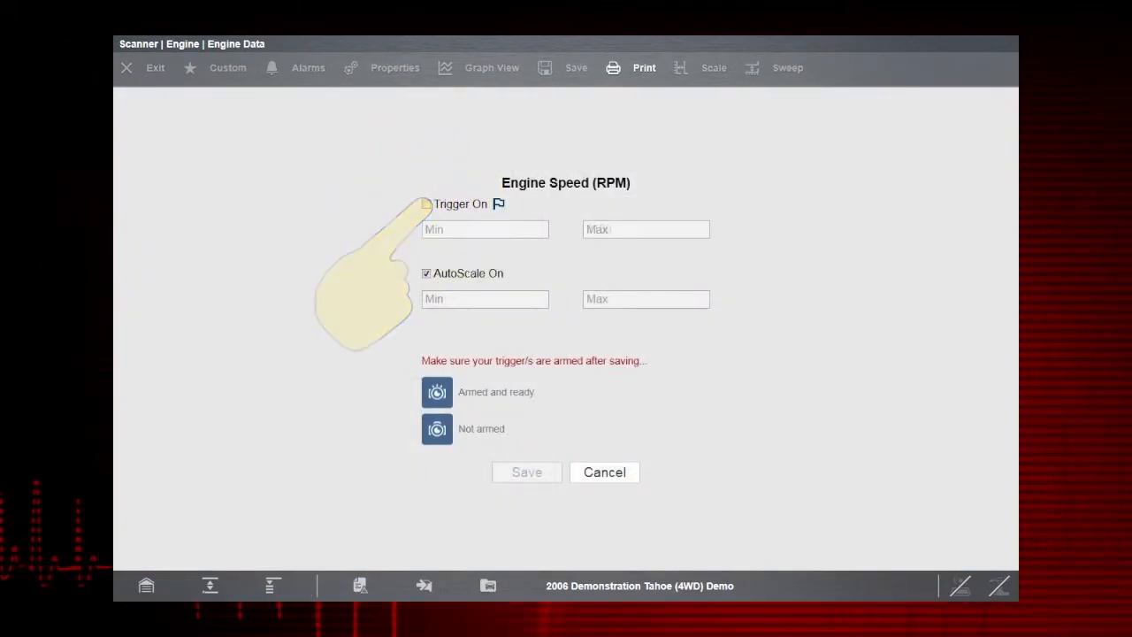
click(425, 203)
text(3100)
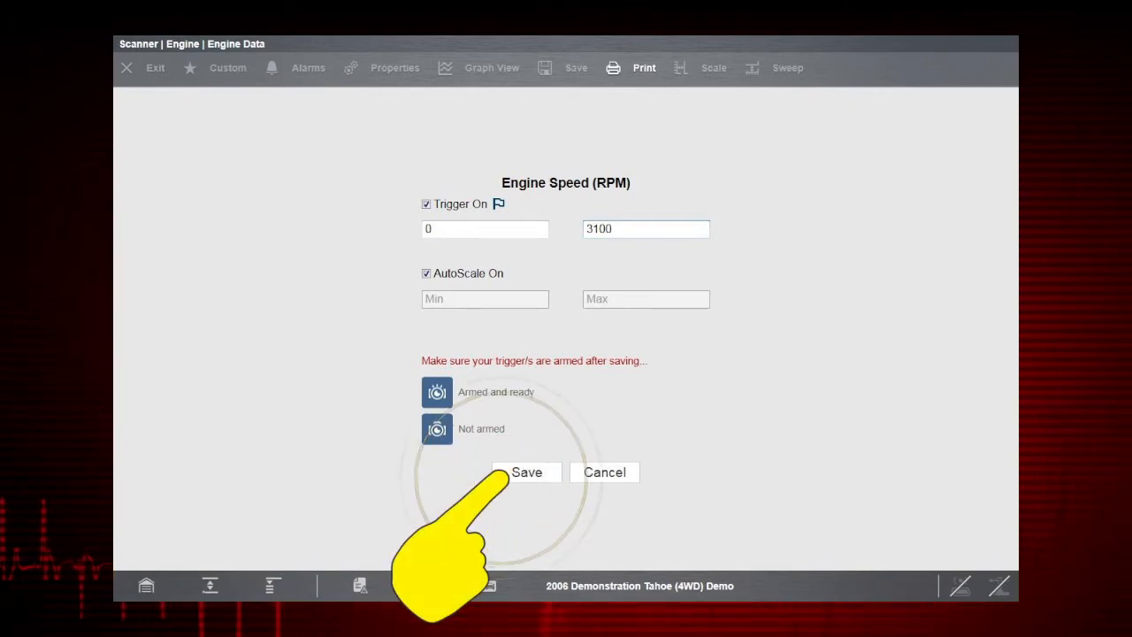
click(527, 470)
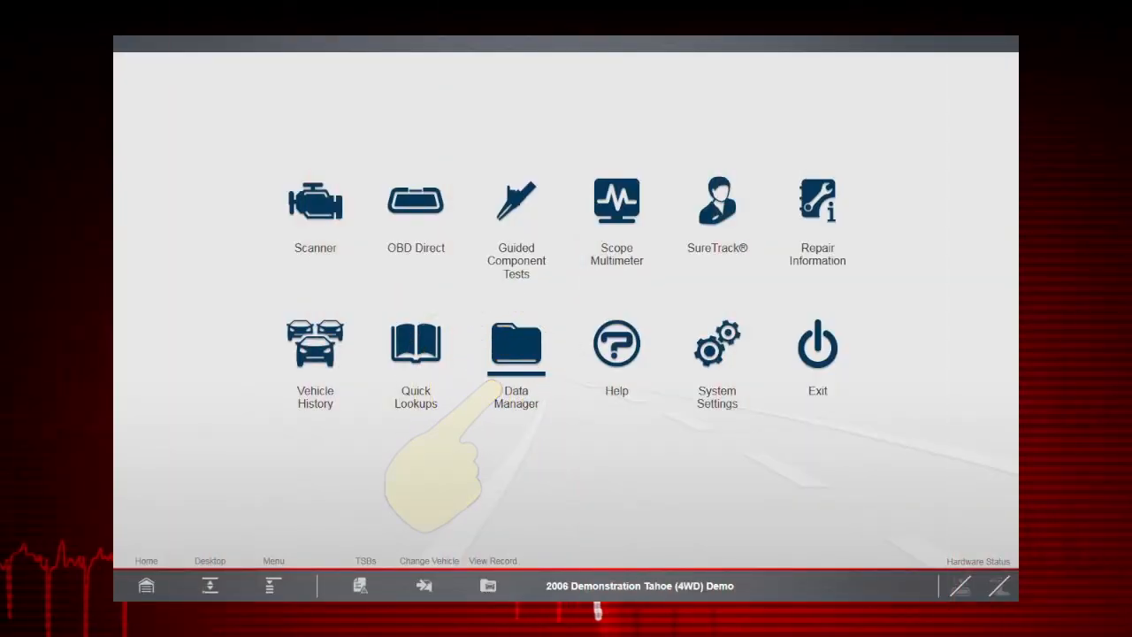
- Open the 2006 Chevrolet Tahoe AutoSave .pids recording from Scanner Data Folder and play it
click(516, 345)
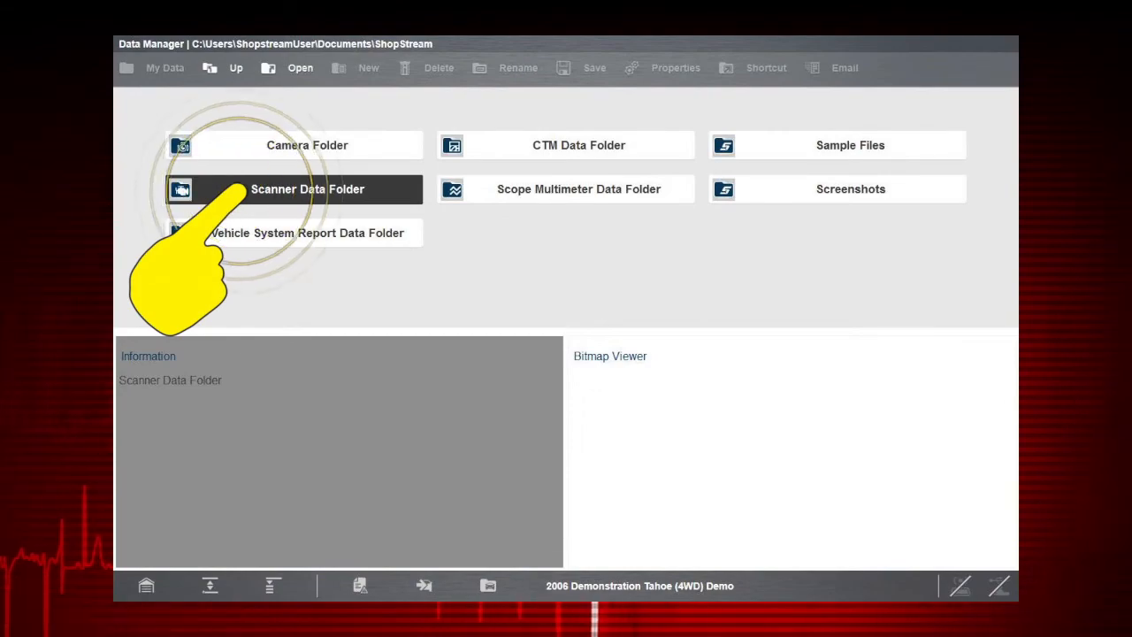
double_click(308, 188)
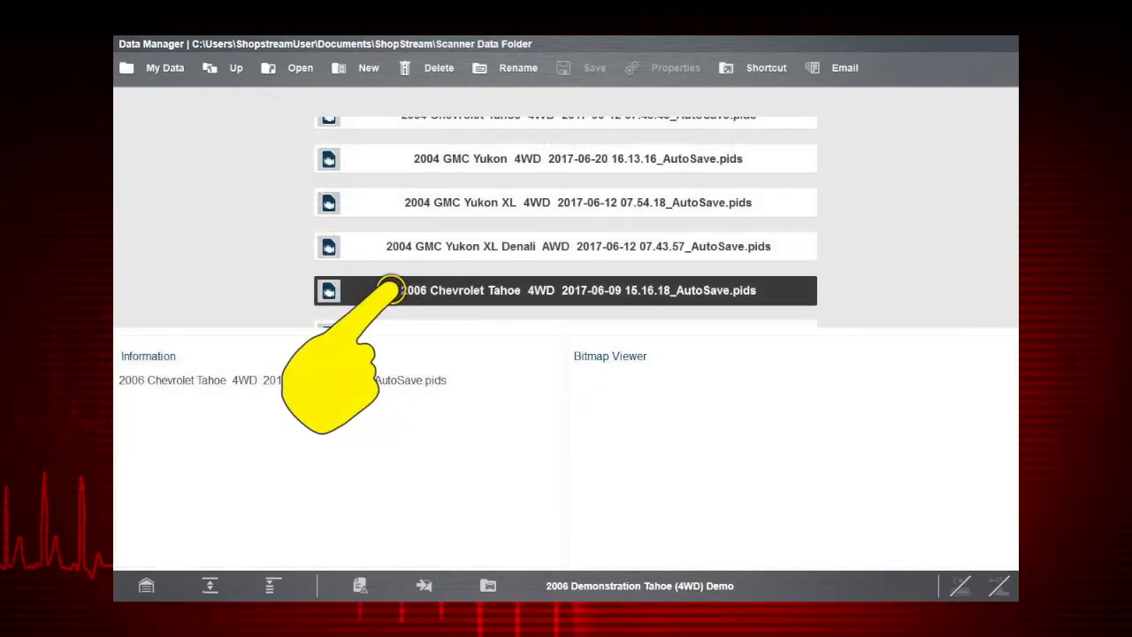
double_click(578, 290)
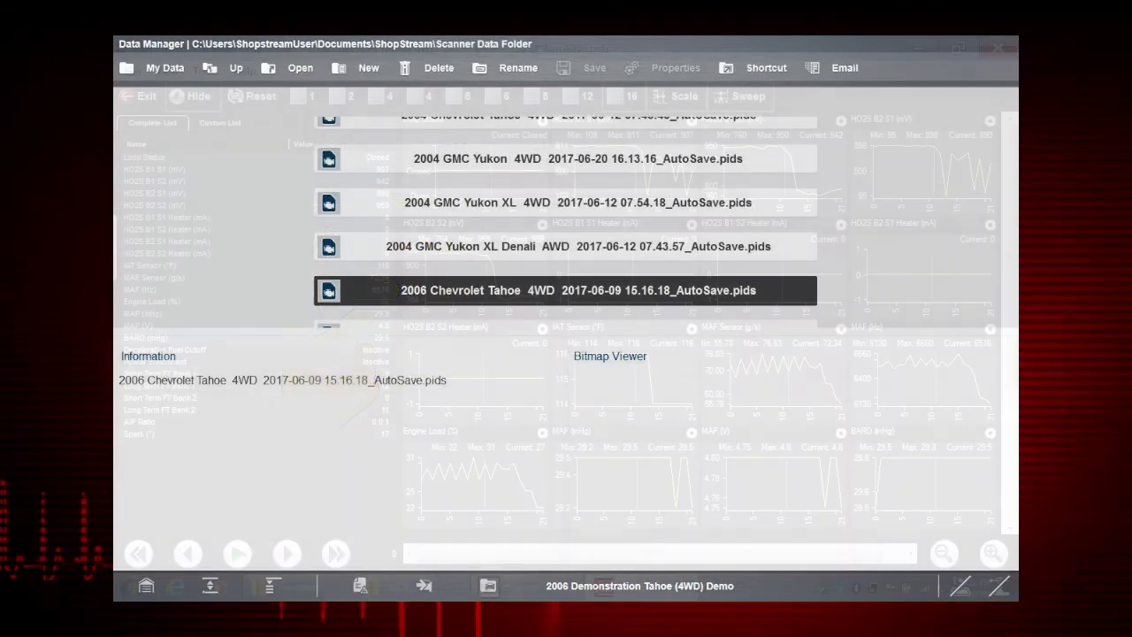
double_click(580, 290)
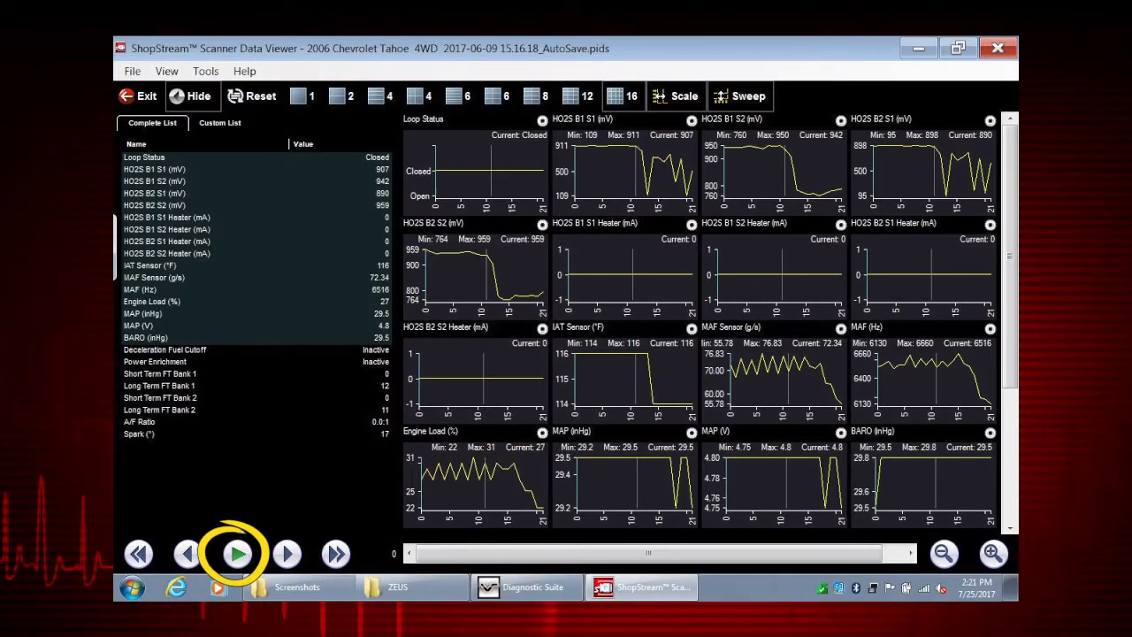